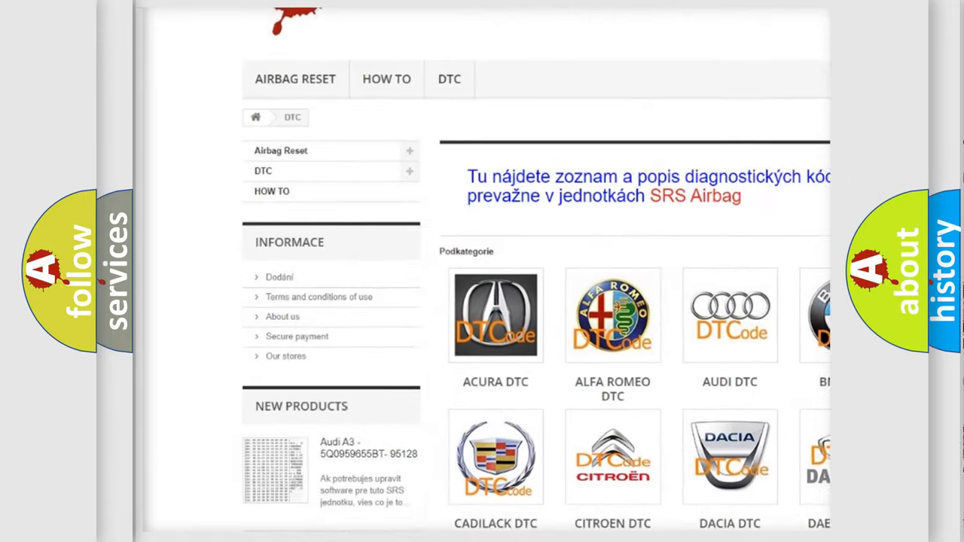
scroll(down, 3)
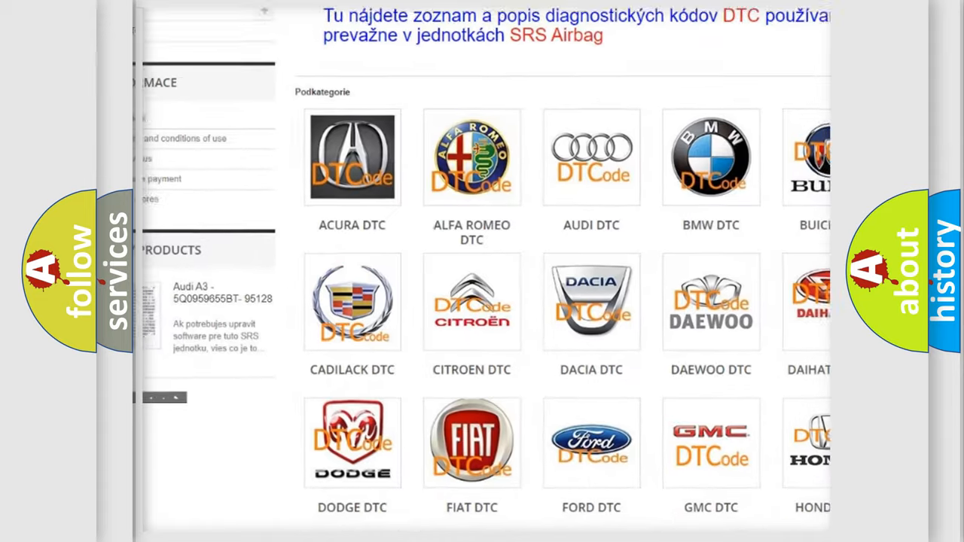